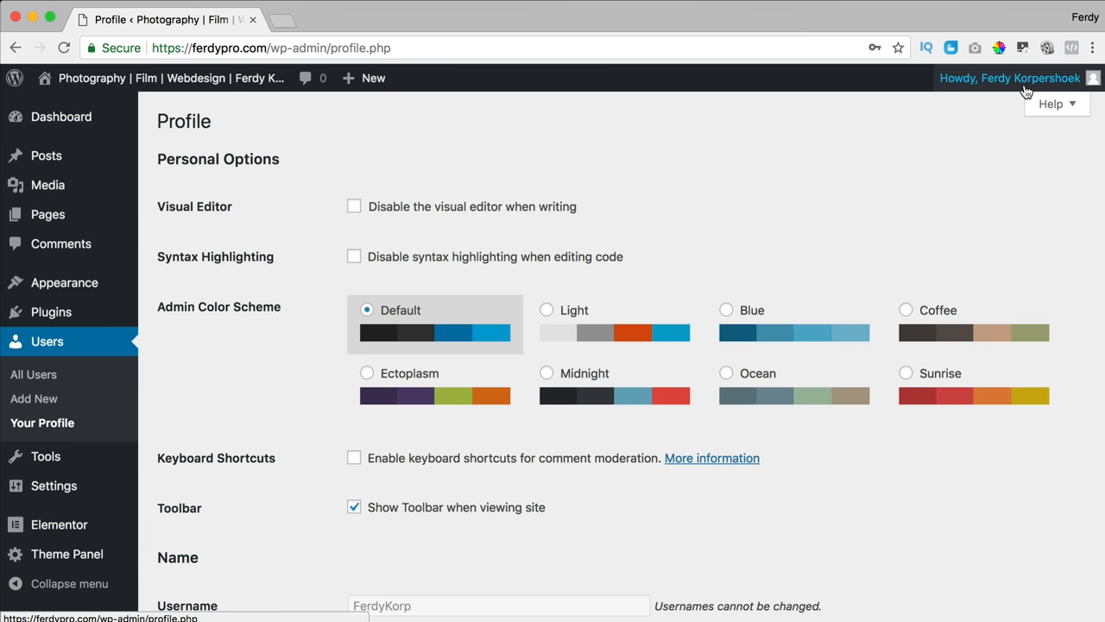
Check the current placeholder profile picture shown for the account.
click(1009, 77)
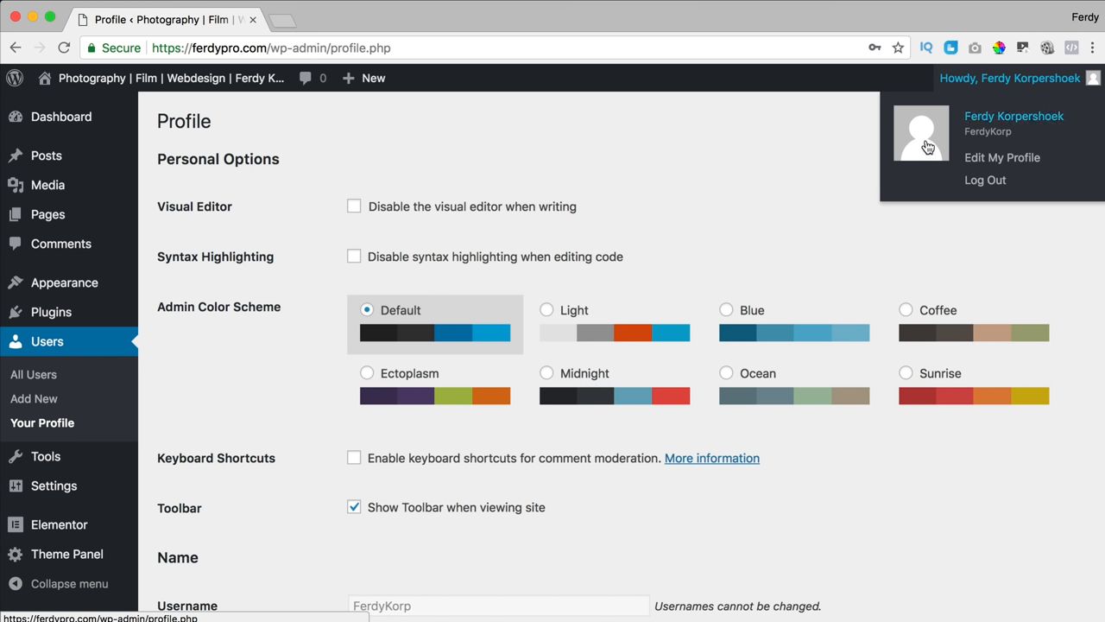
mouse_move(905, 128)
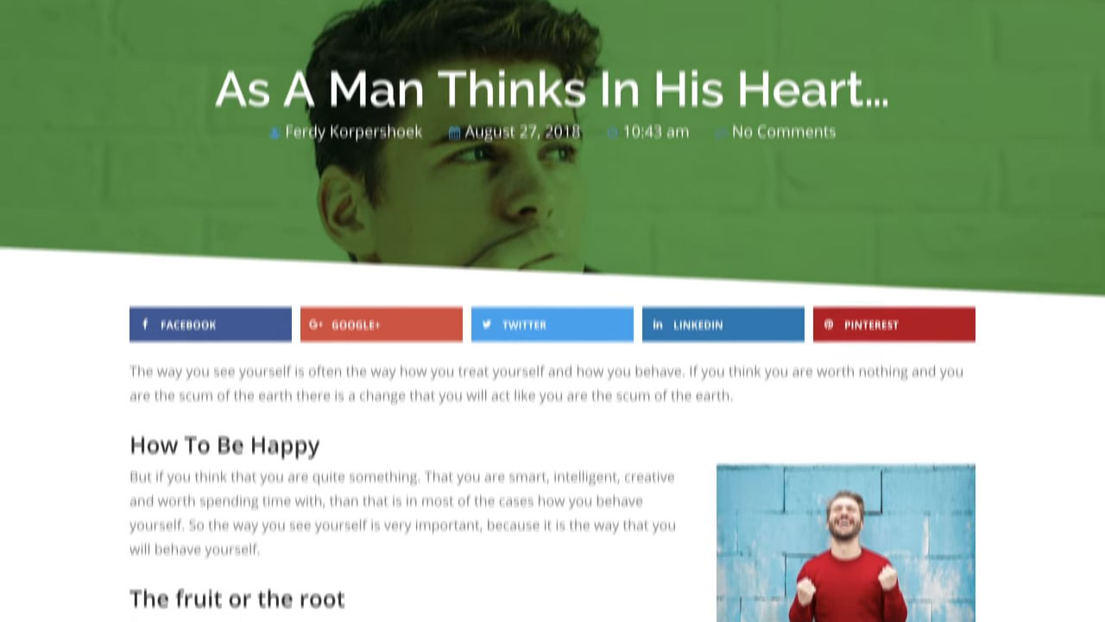
scroll(down, 3)
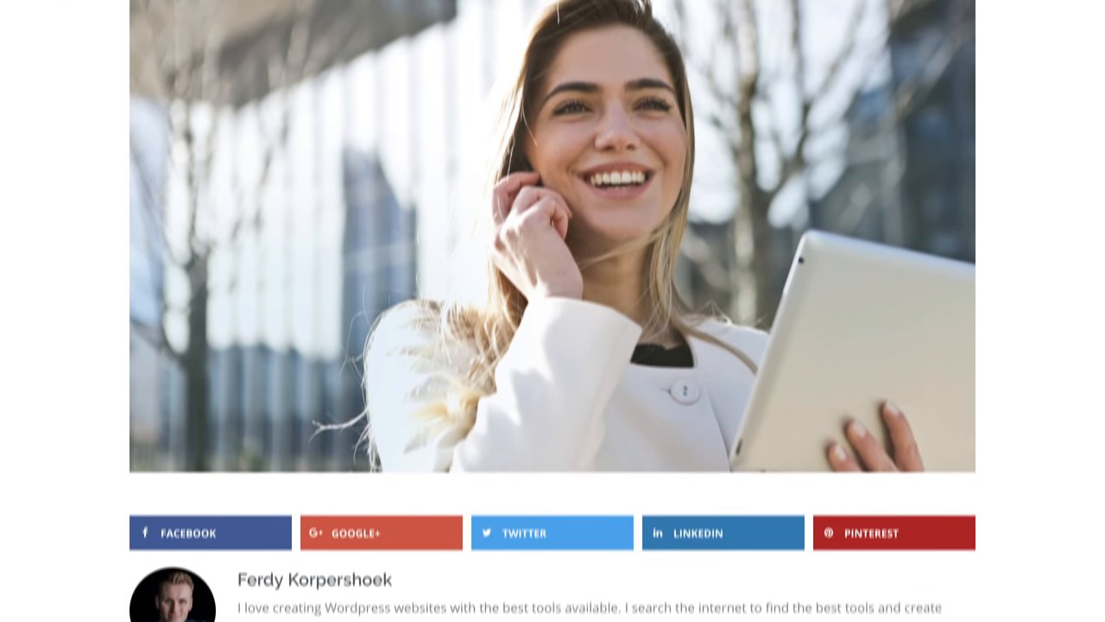
scroll(down, 3)
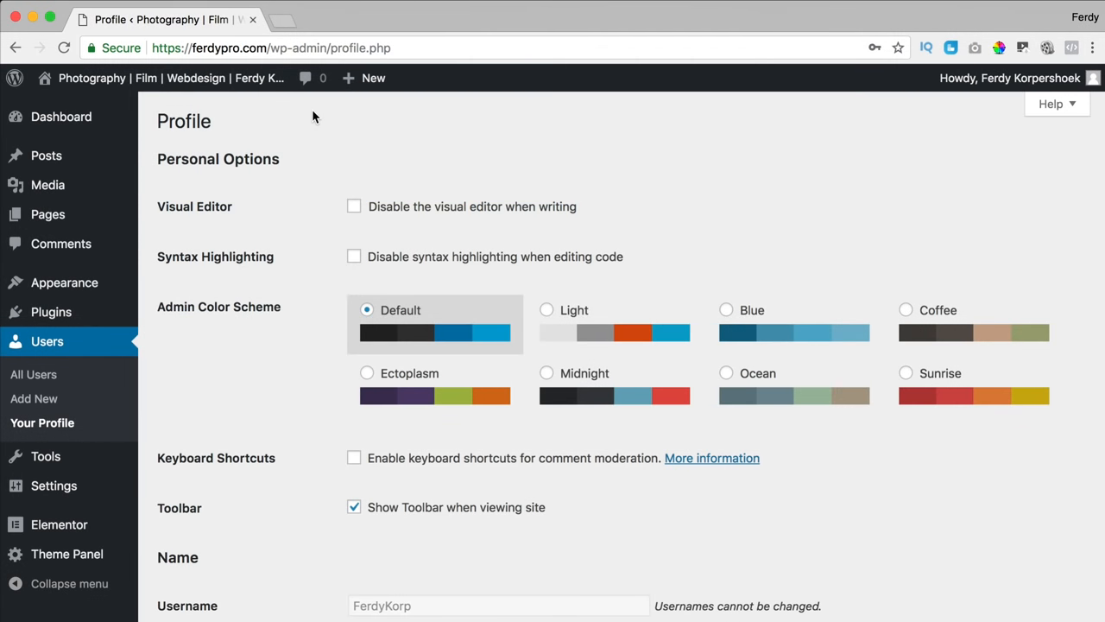
click(1008, 77)
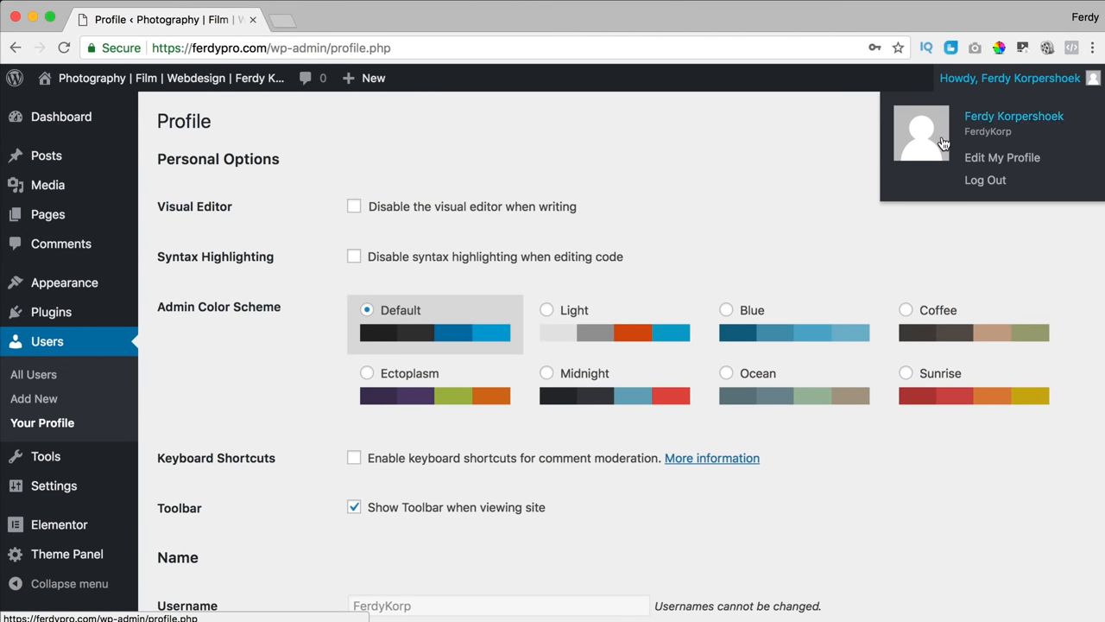
mouse_move(914, 140)
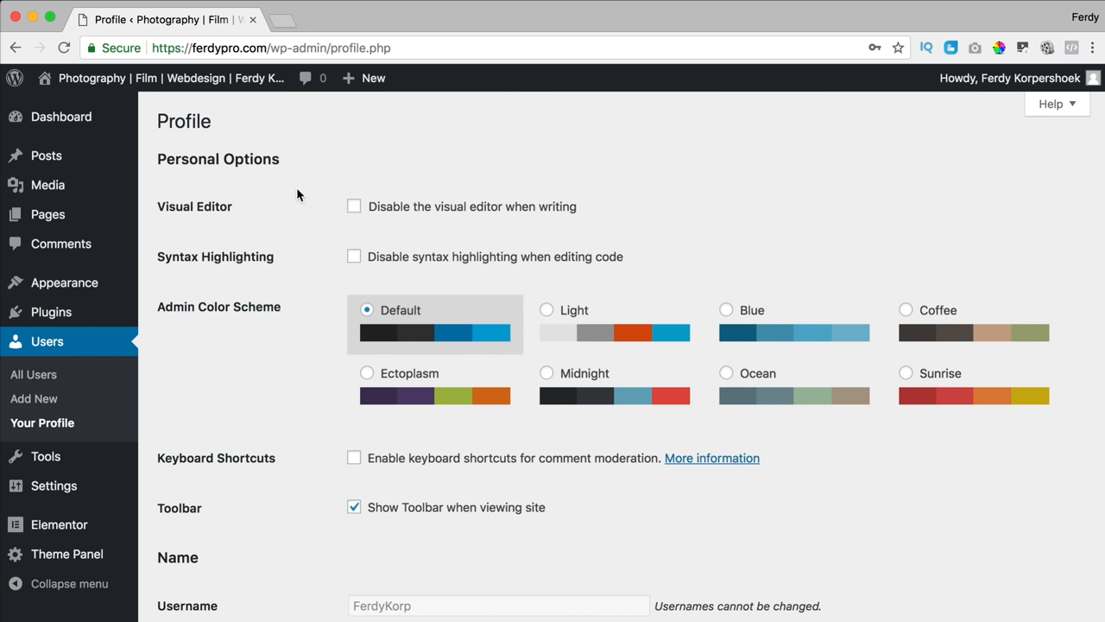
From the dashboard open your own Profile, scroll to Profile Picture and follow the Gravatar link.
click(61, 117)
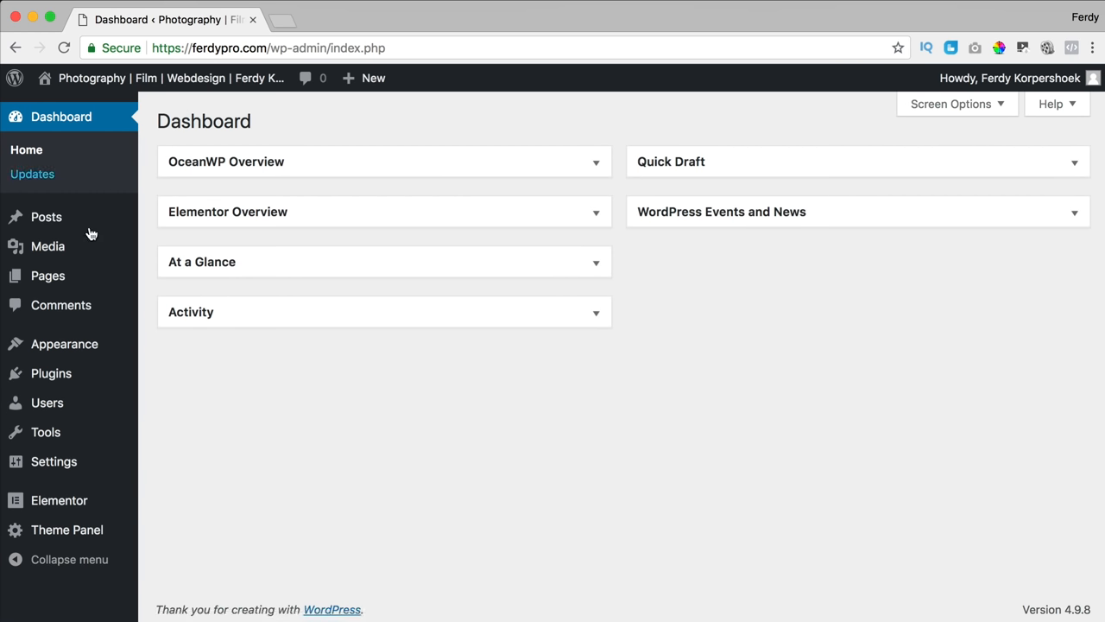
mouse_move(47, 403)
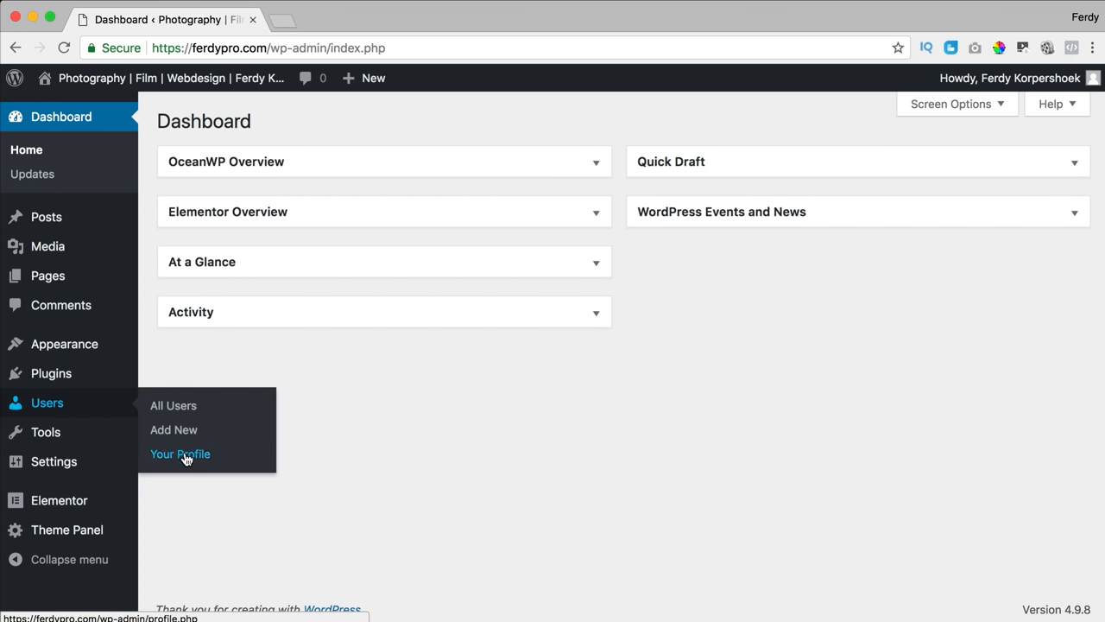
click(180, 452)
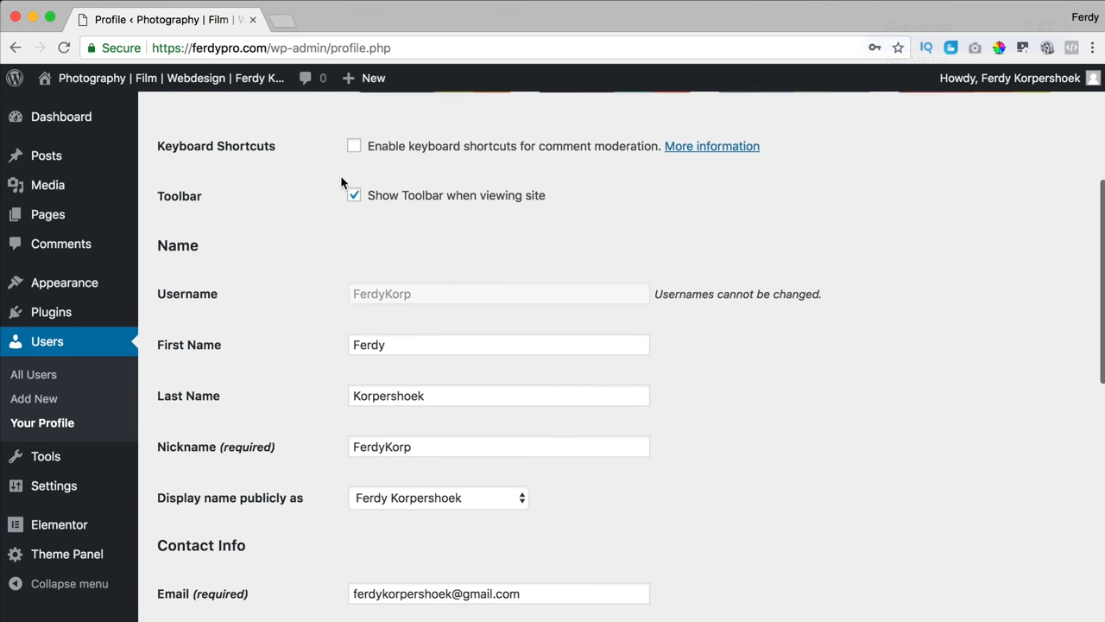
scroll(down, 3)
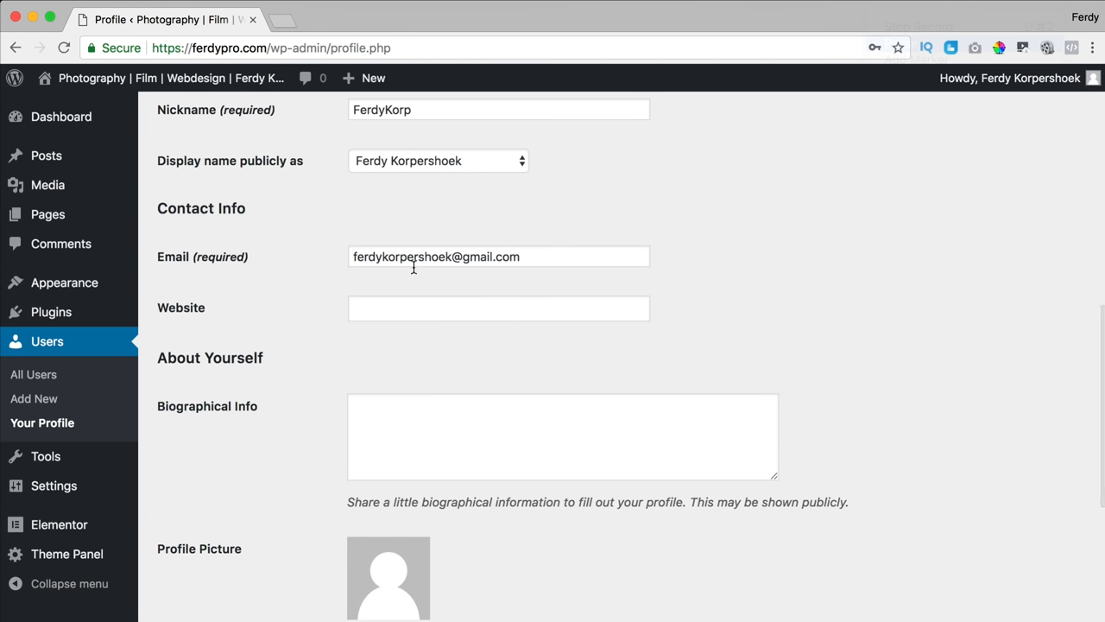
scroll(down, 3)
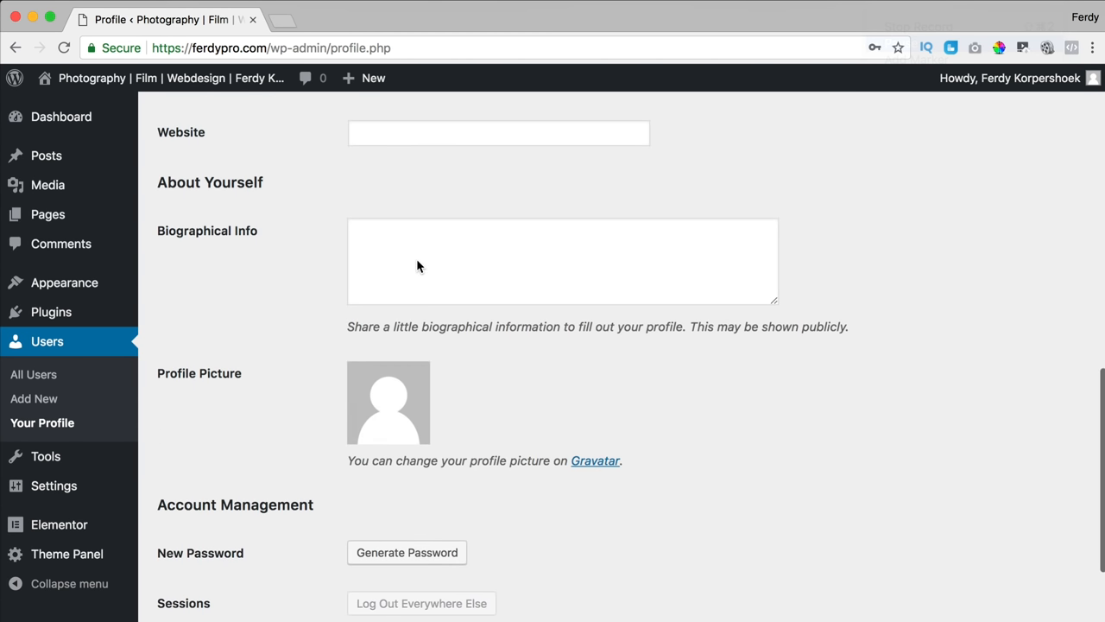
scroll(down, 3)
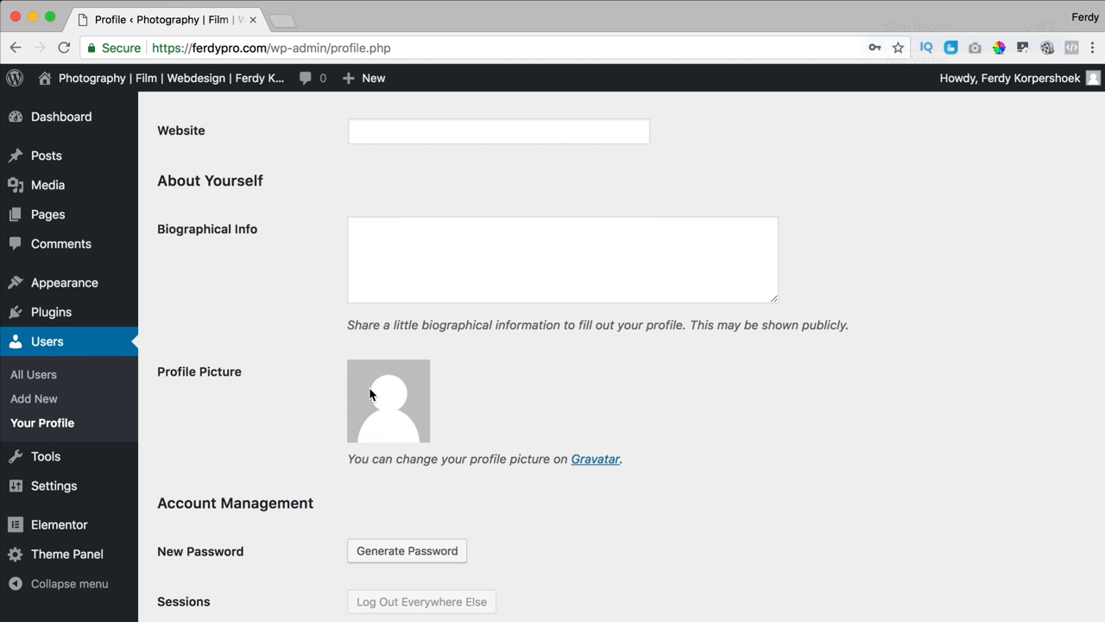
mouse_move(480, 459)
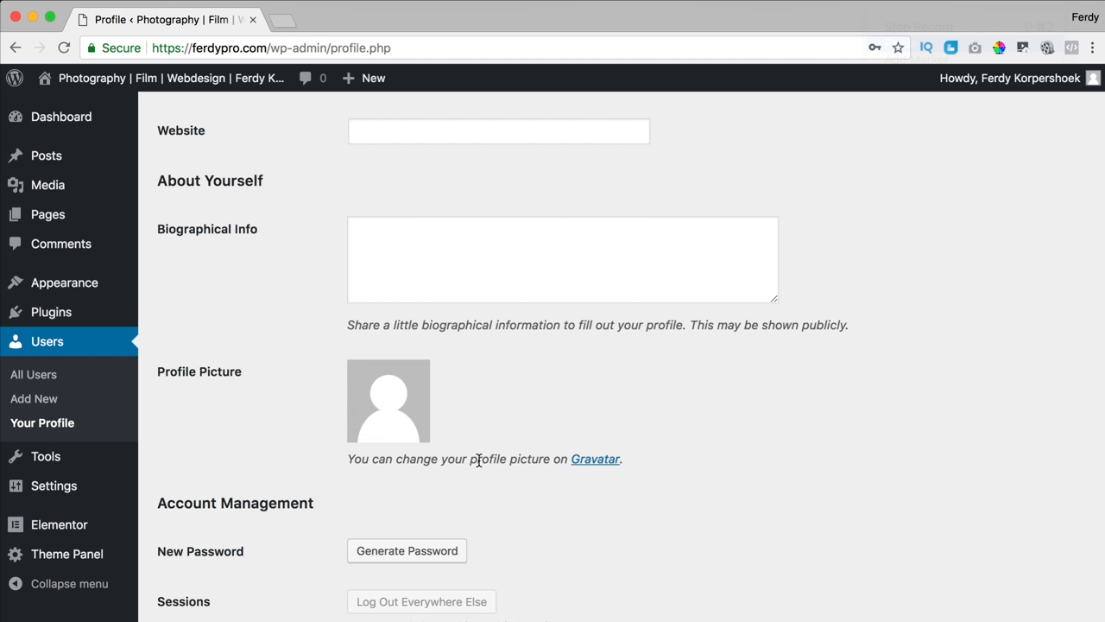
click(594, 459)
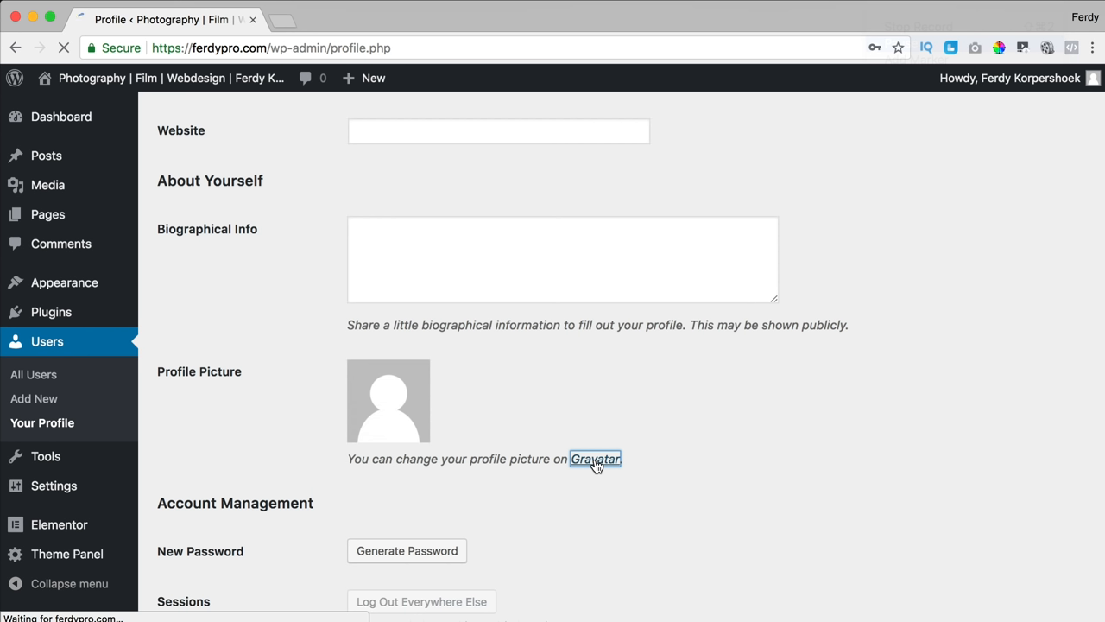
On gravatar.com choose 'Create Your Own Gravatar' to start a new account.
click(595, 459)
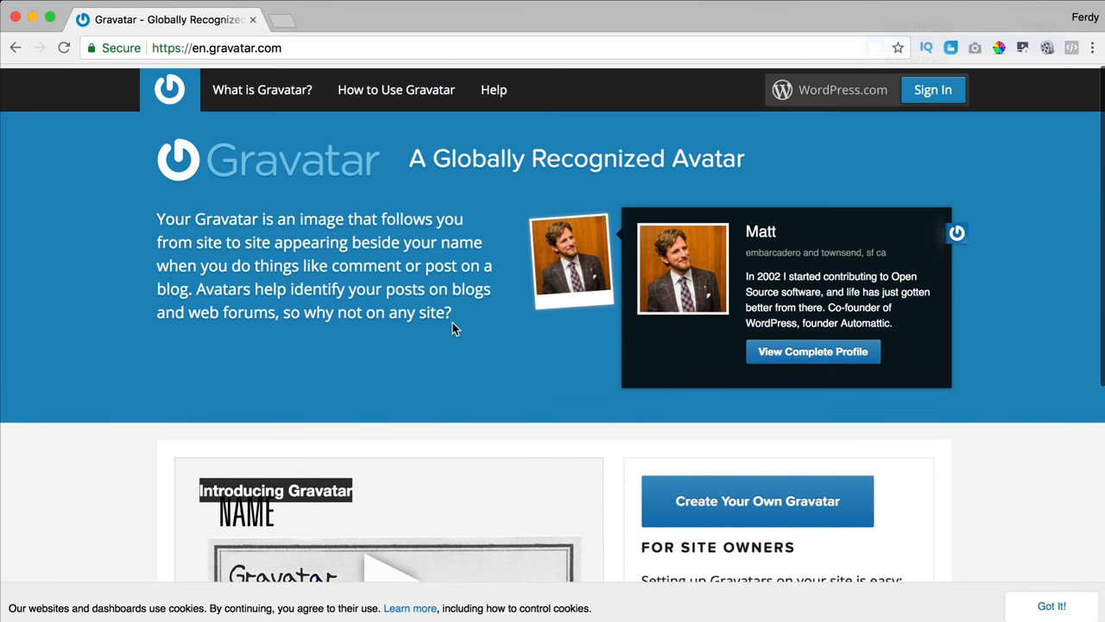
scroll(down, 3)
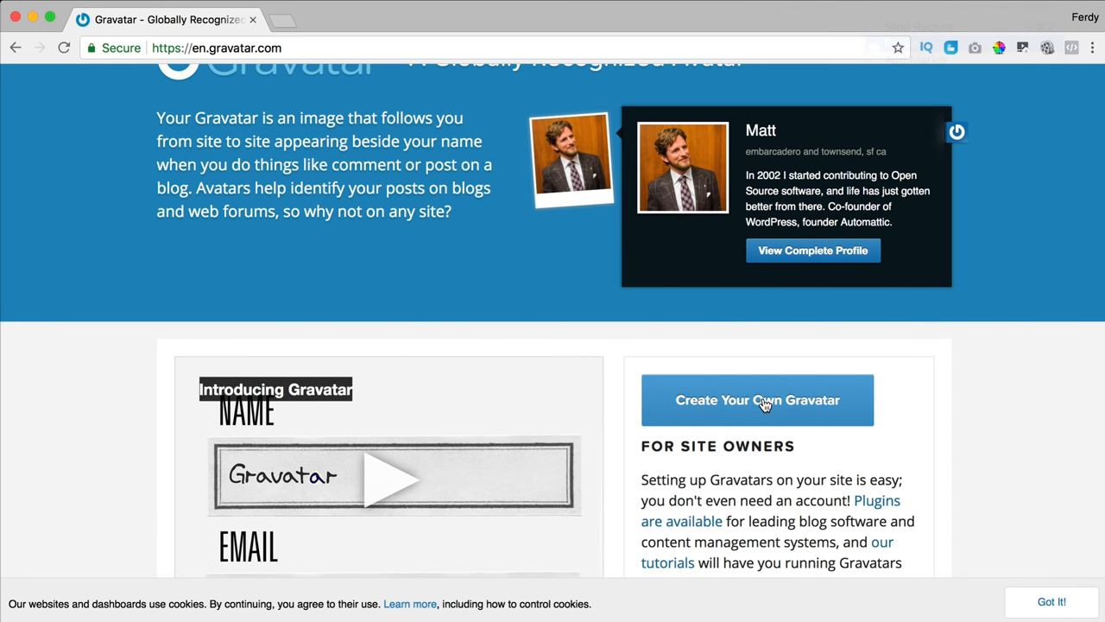
click(756, 401)
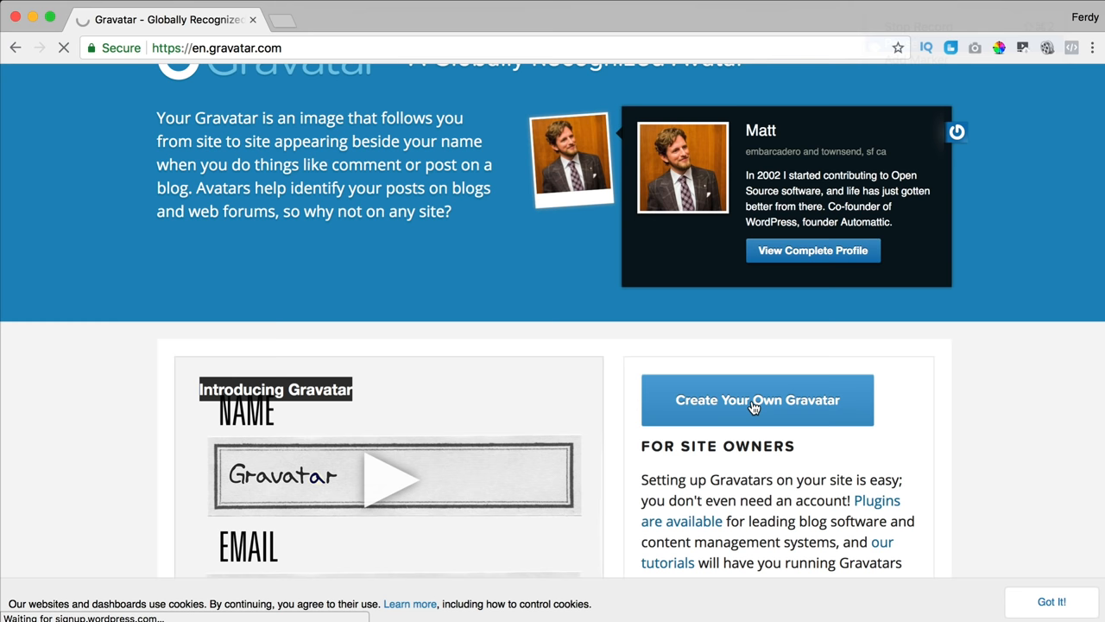
Submit the WordPress.com sign-up with the gmail address, username ferdykorp1 and a password.
click(756, 401)
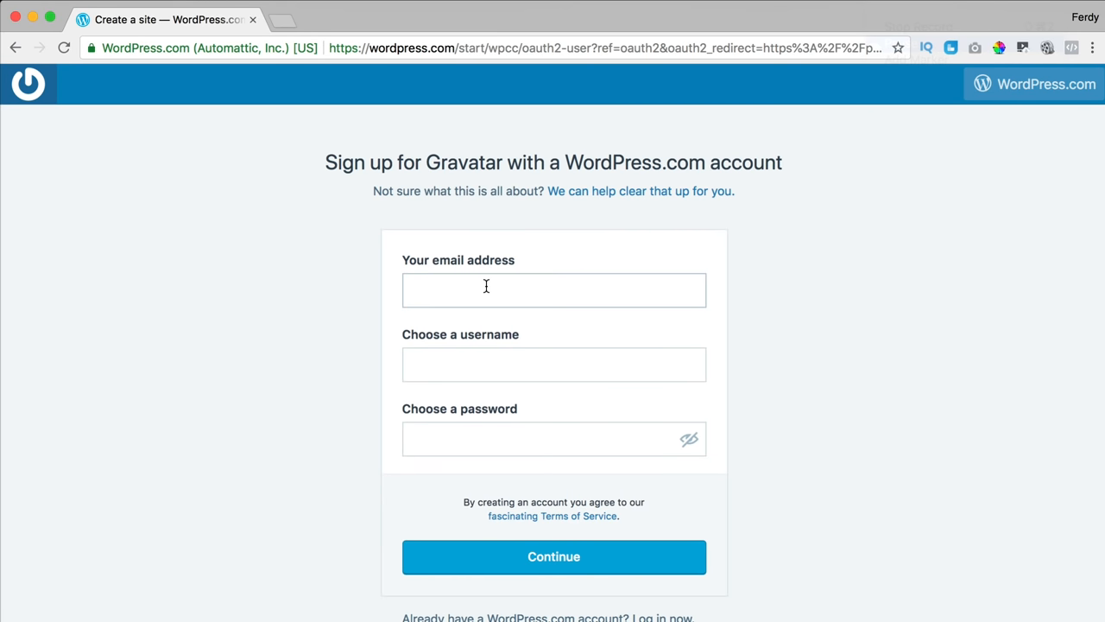
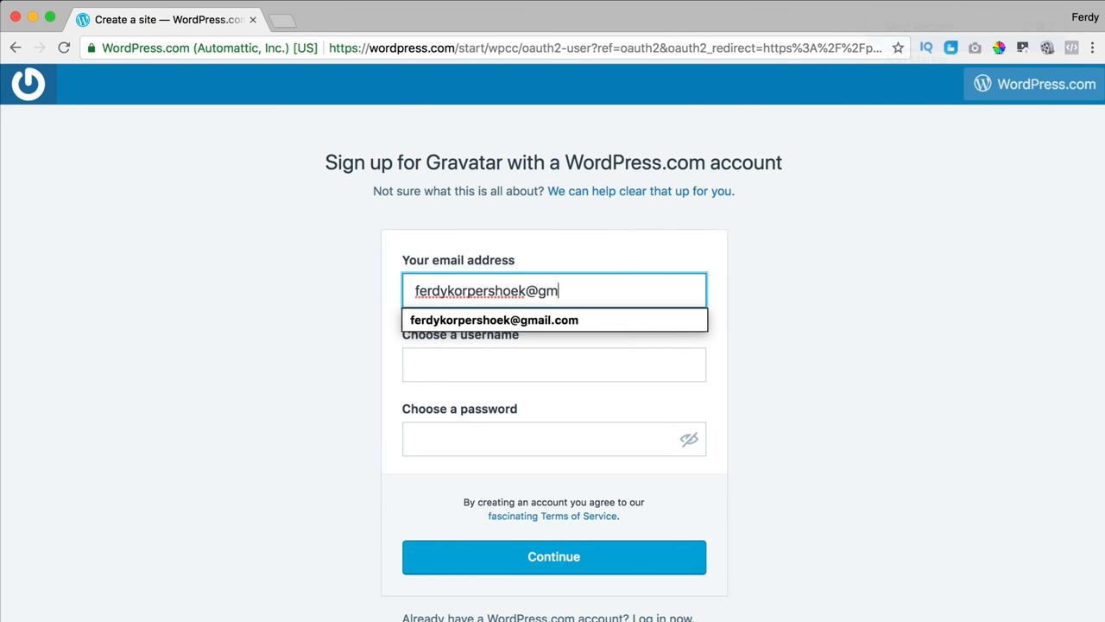
click(494, 320)
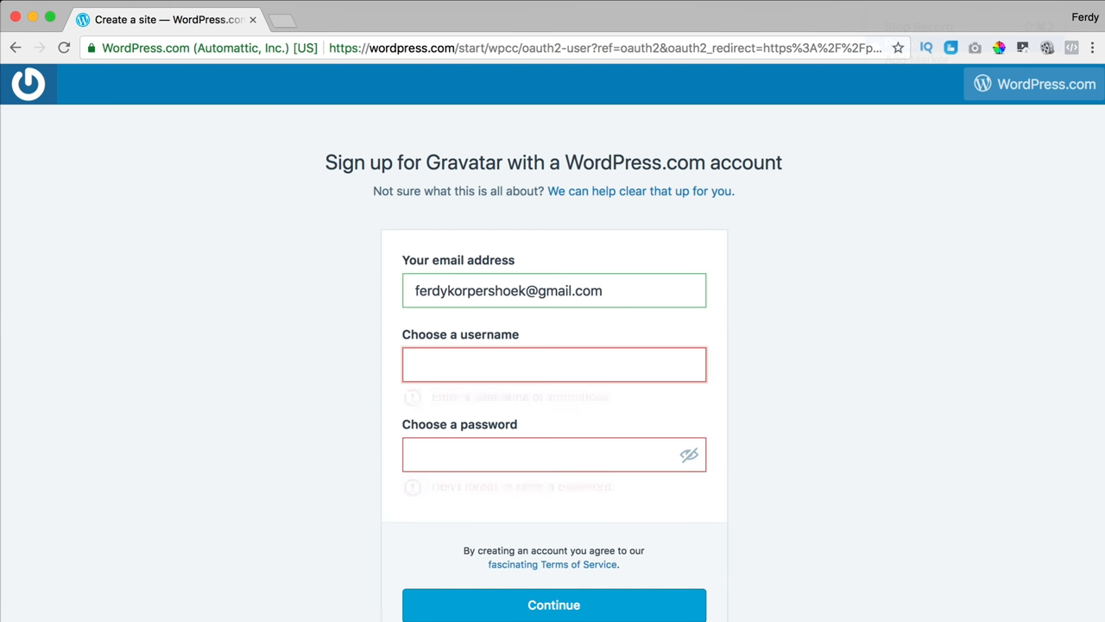
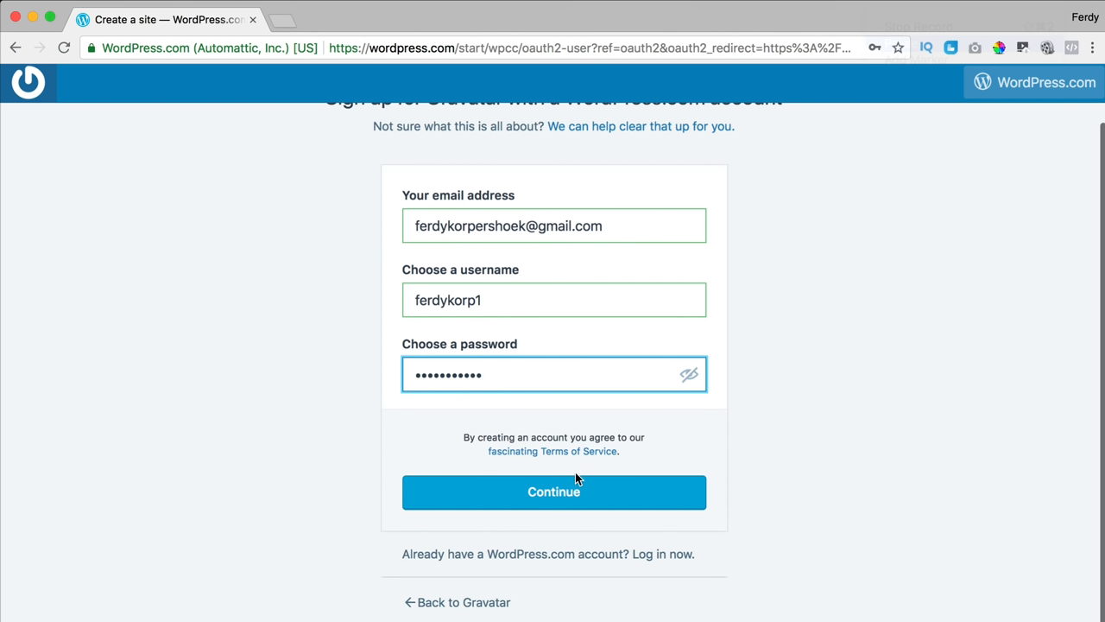
click(553, 490)
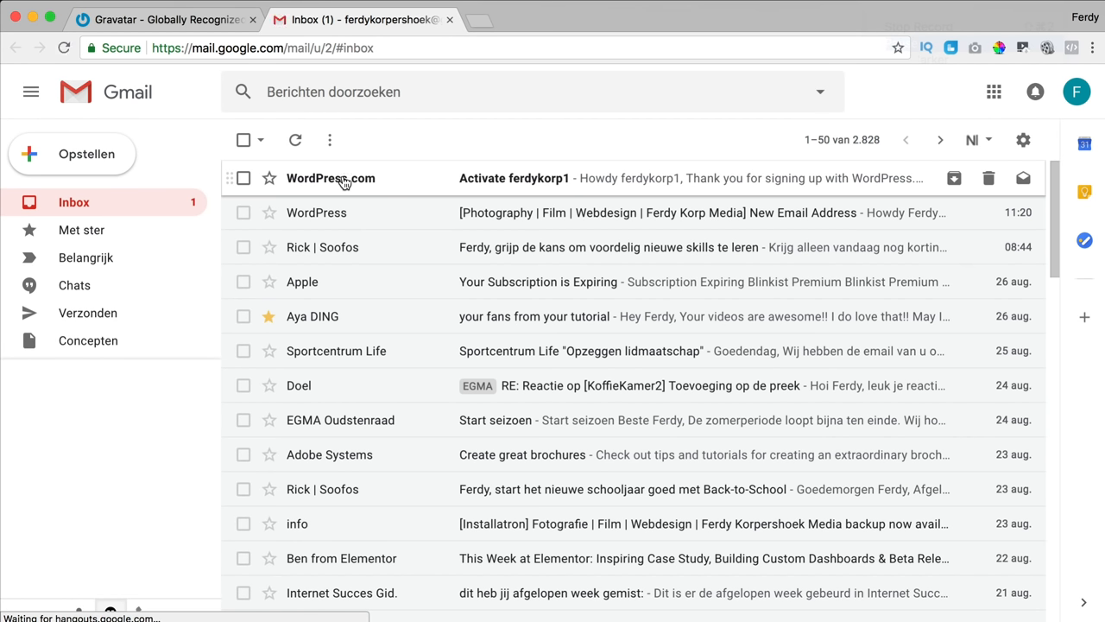
Activate the ferdykorp1 account from its Gmail activation email and return to Gravatar to sign in.
click(332, 177)
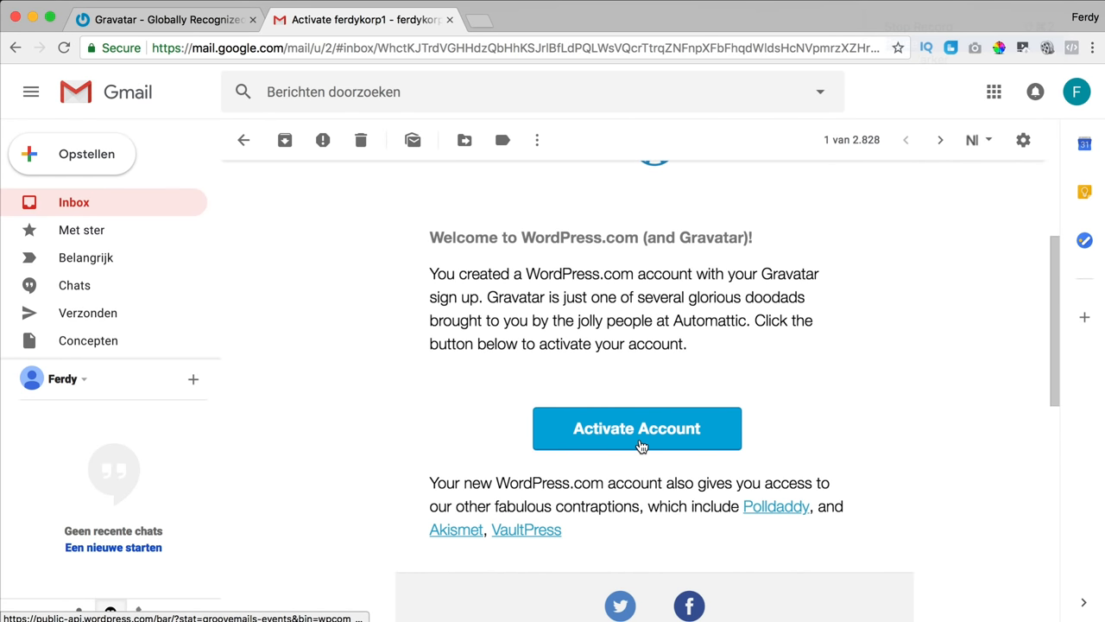
click(636, 429)
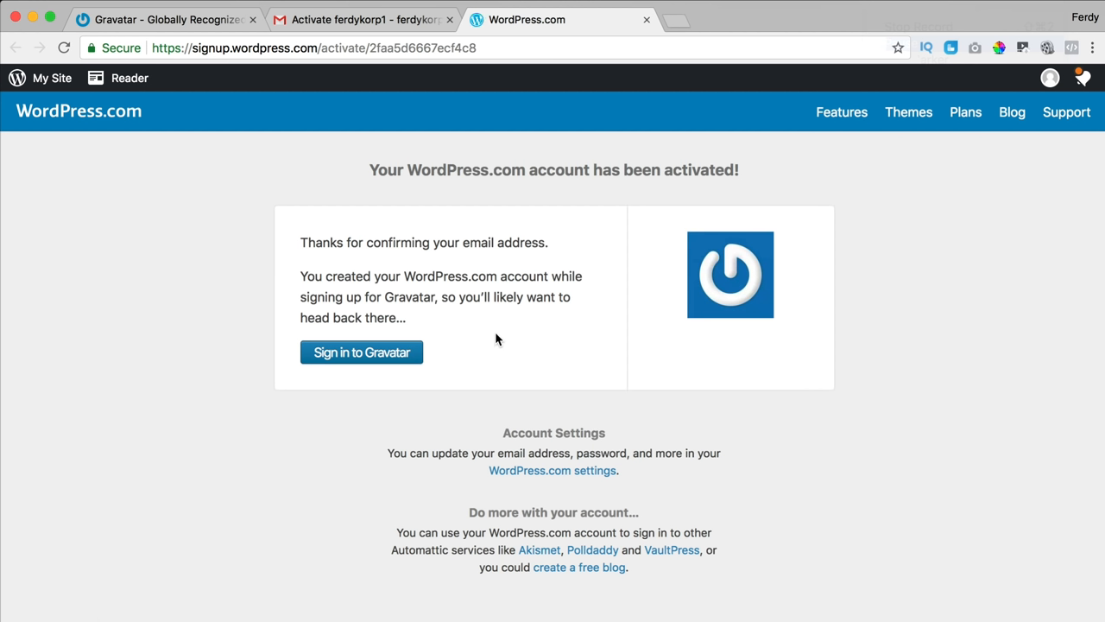
mouse_move(362, 352)
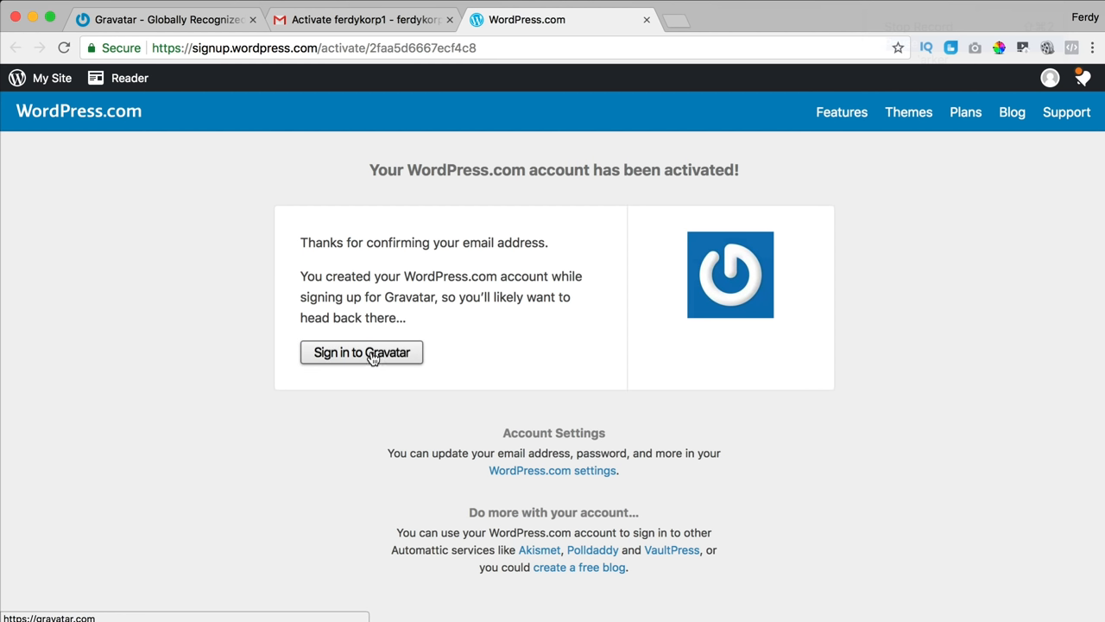
click(361, 352)
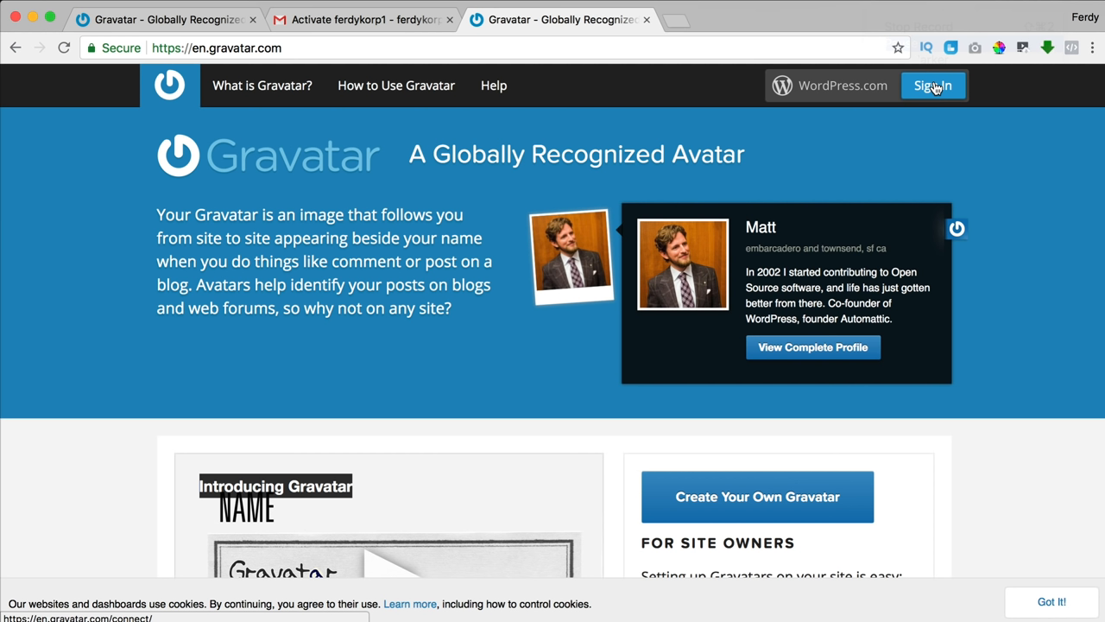
Sign in to Gravatar and start adding a new image from Manage Gravatars.
click(933, 87)
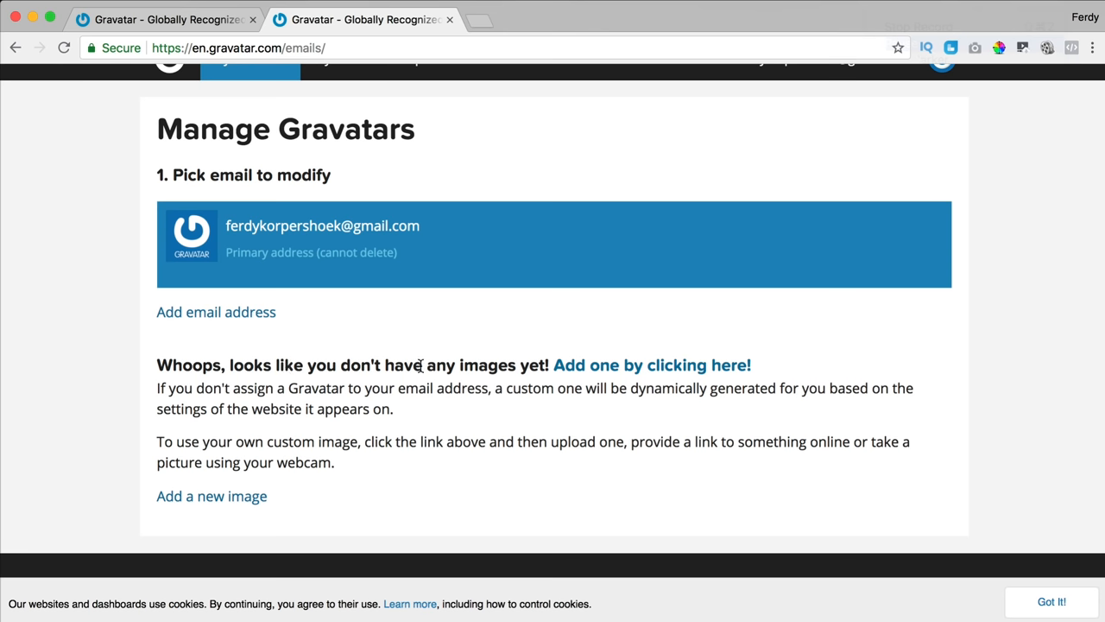
mouse_move(211, 495)
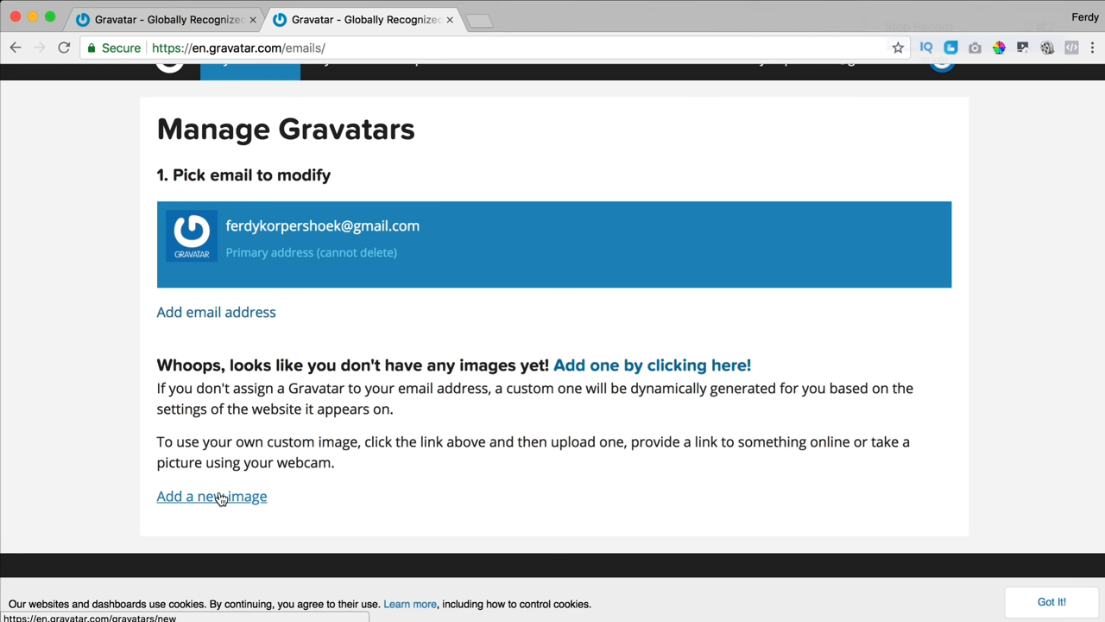
click(210, 496)
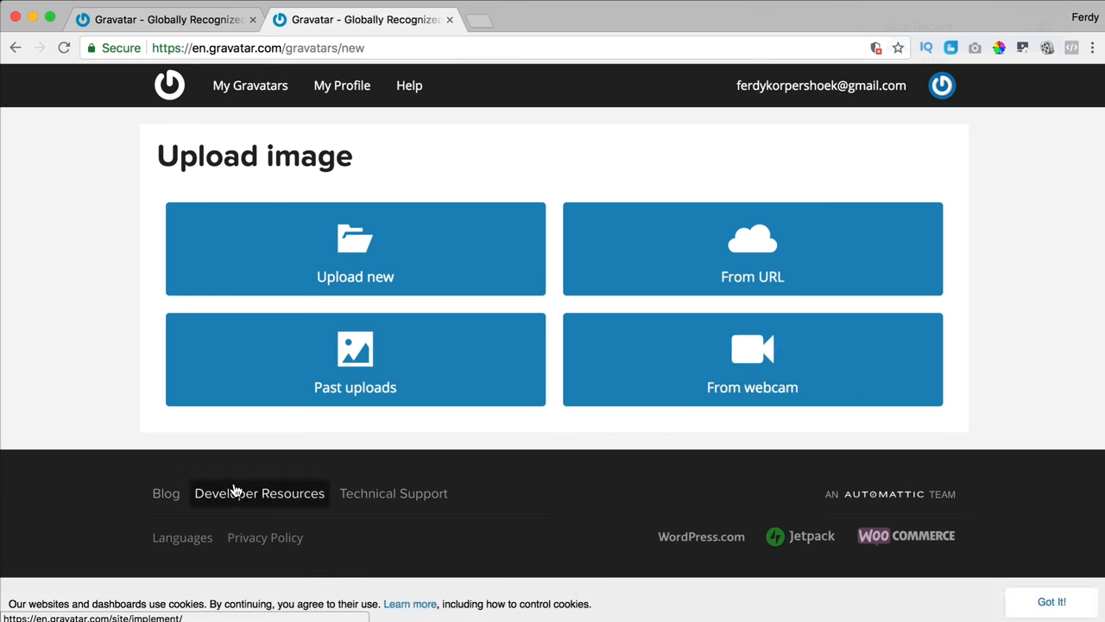
click(941, 85)
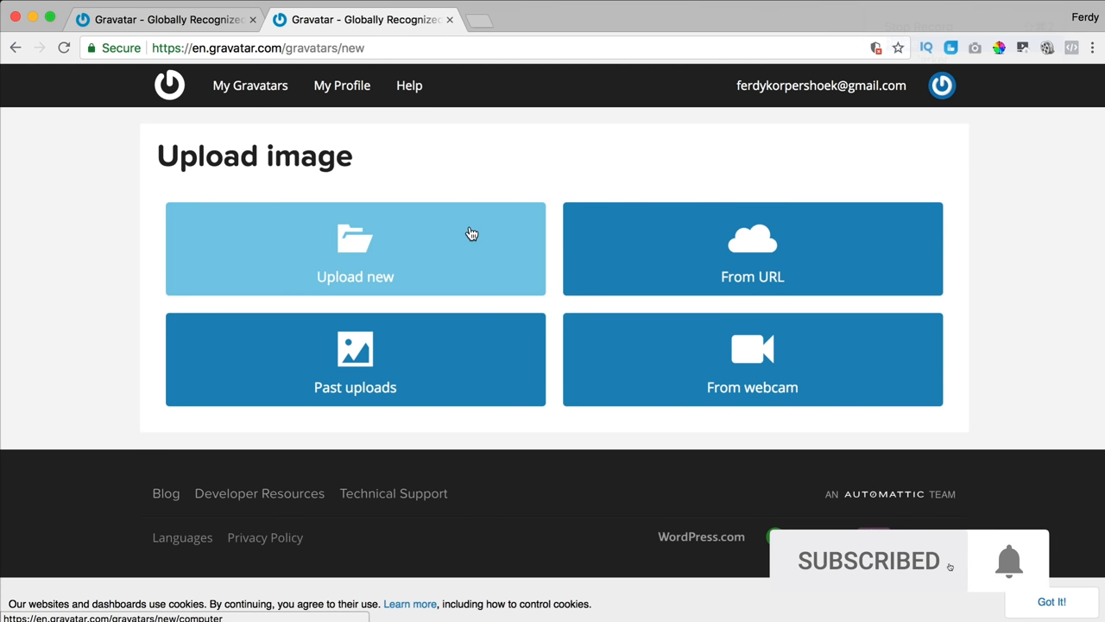
Upload Ferdy.jpg from the Desktop as the new avatar and continue to cropping.
click(356, 248)
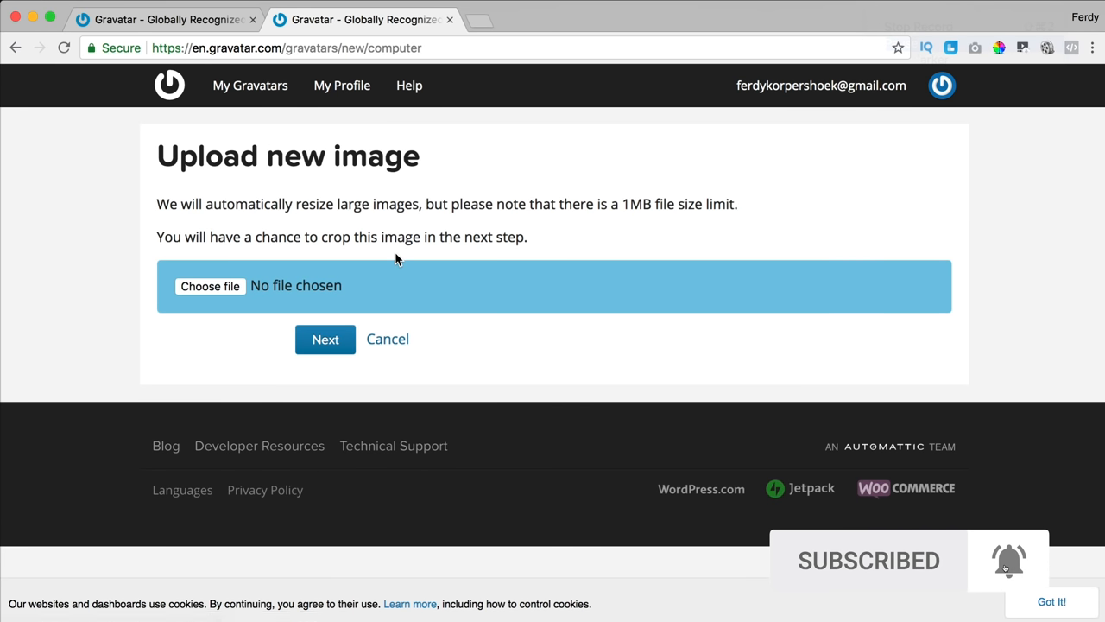
click(209, 287)
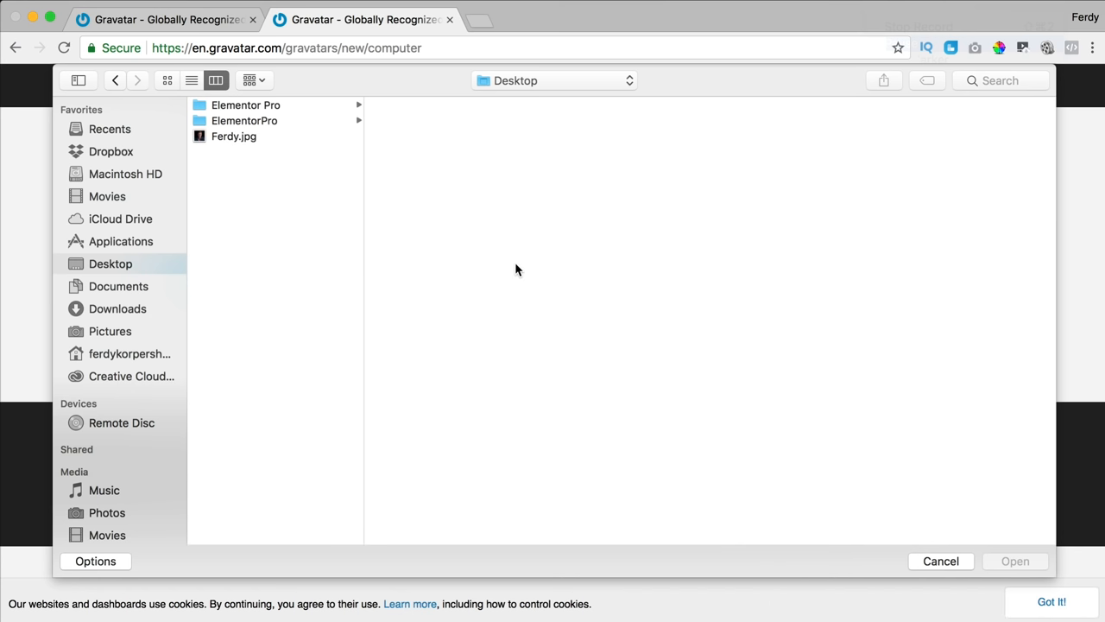
click(233, 135)
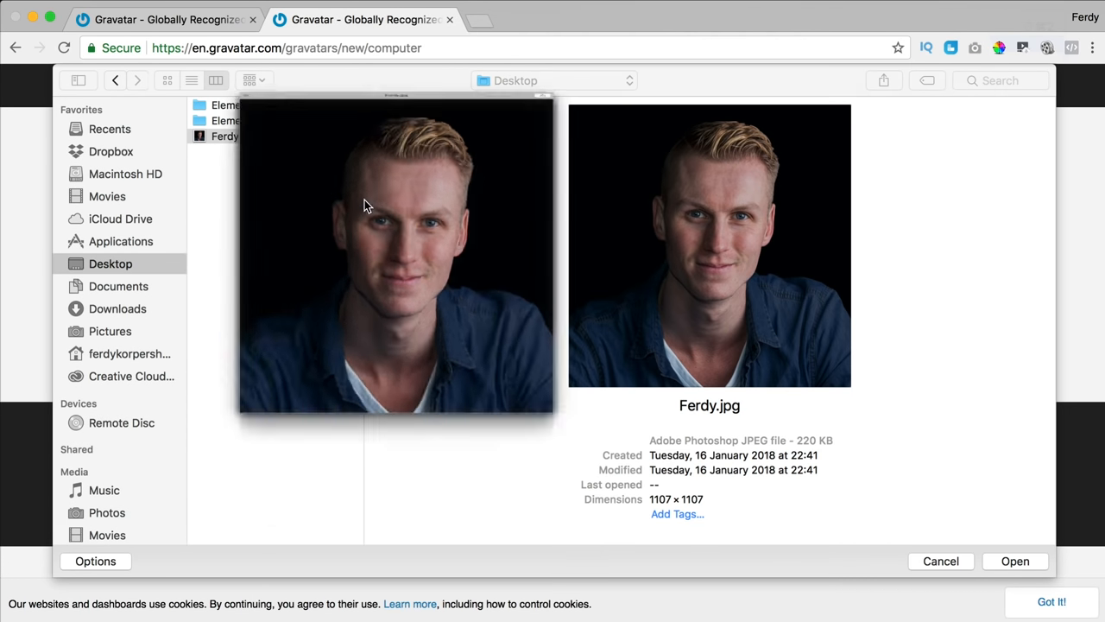
click(1015, 560)
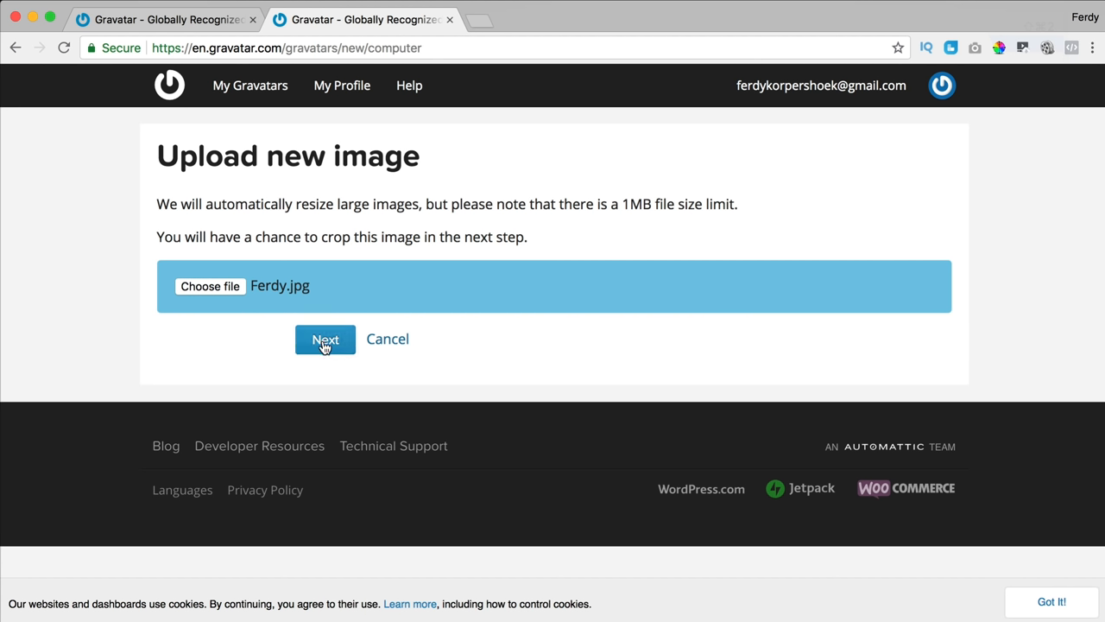
click(325, 339)
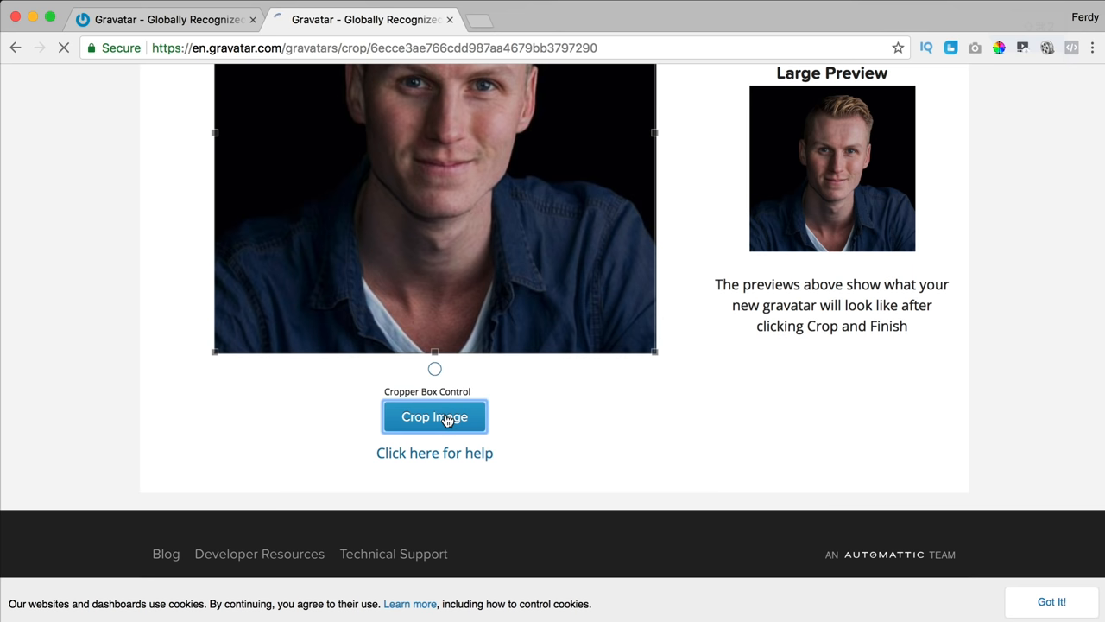
Apply the crop and save the G rating for the new gravatar.
click(435, 417)
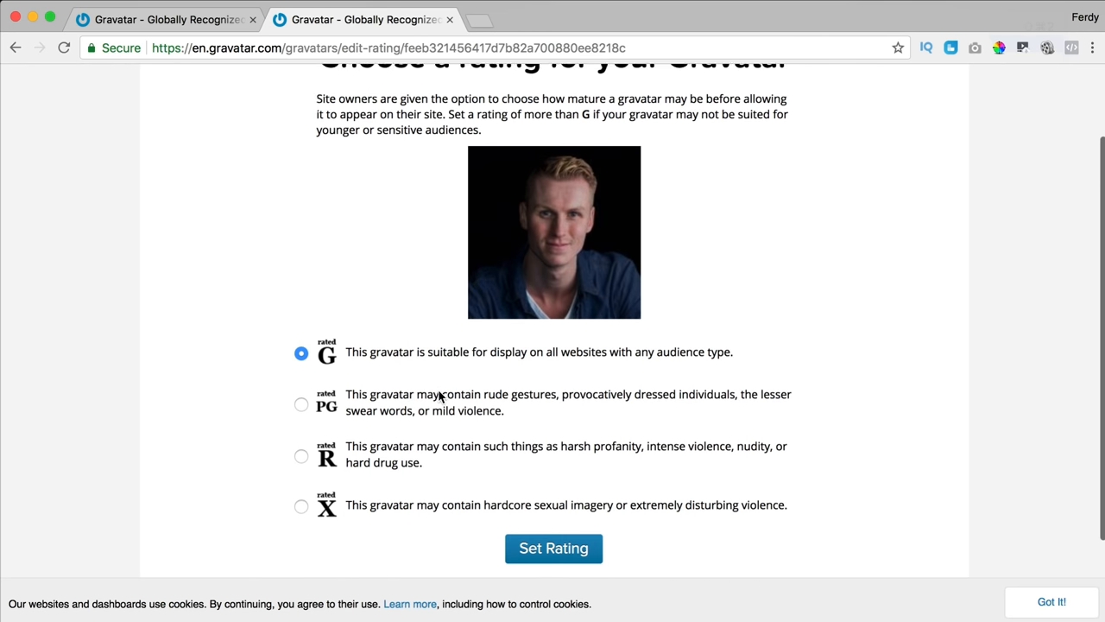
scroll(down, 3)
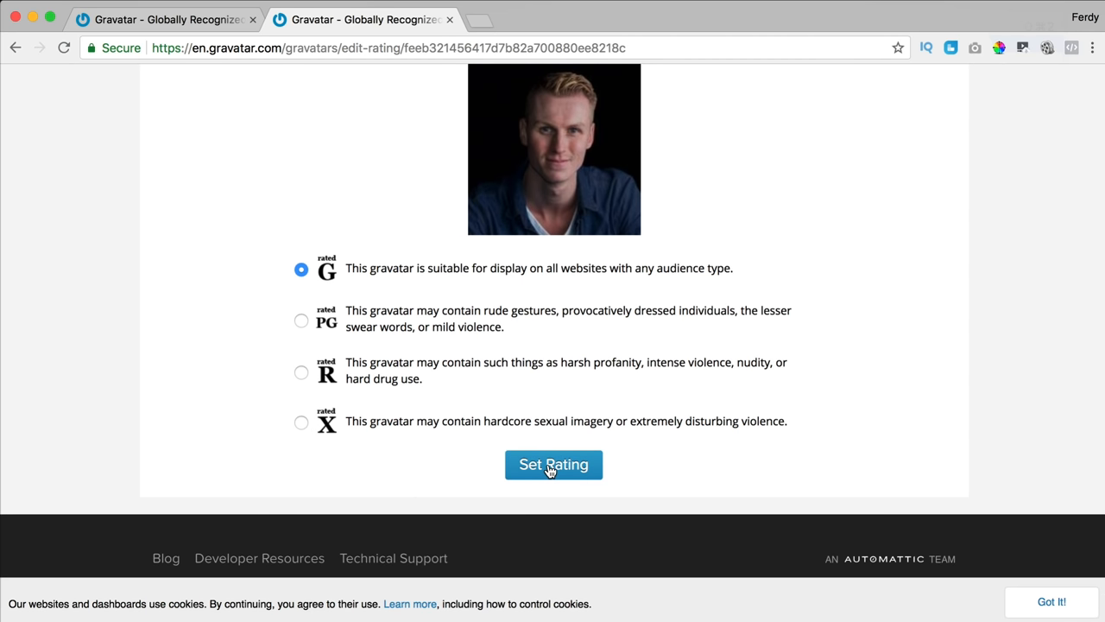
click(553, 465)
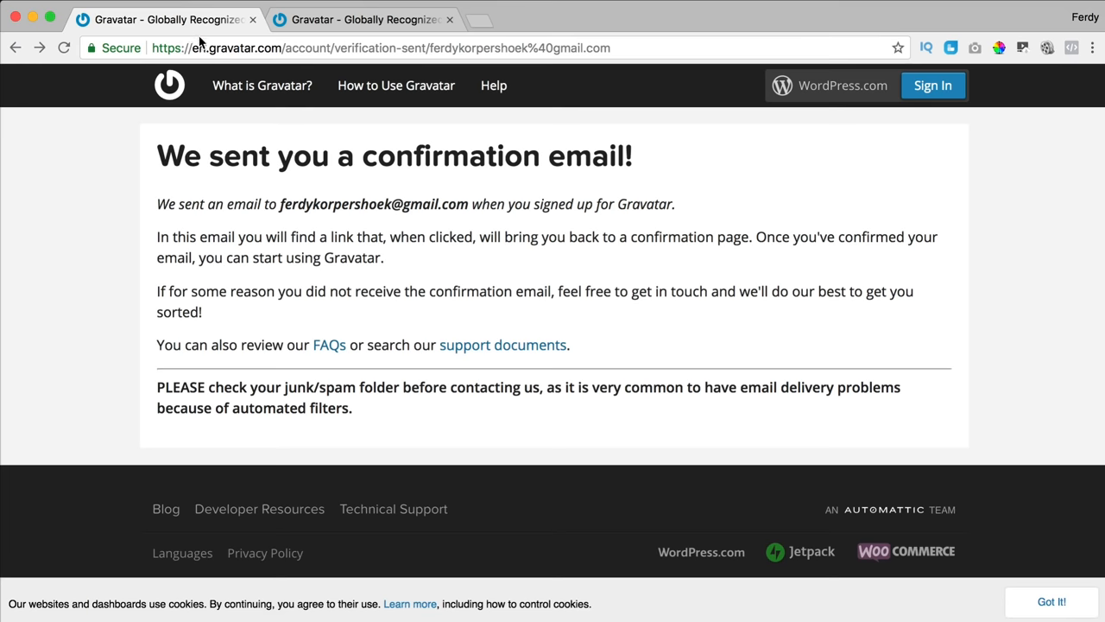
Go to ferdypro.com/wp-admin/ to see the new photo as the account's profile picture.
text(ferdypro.com/wp-admin/)
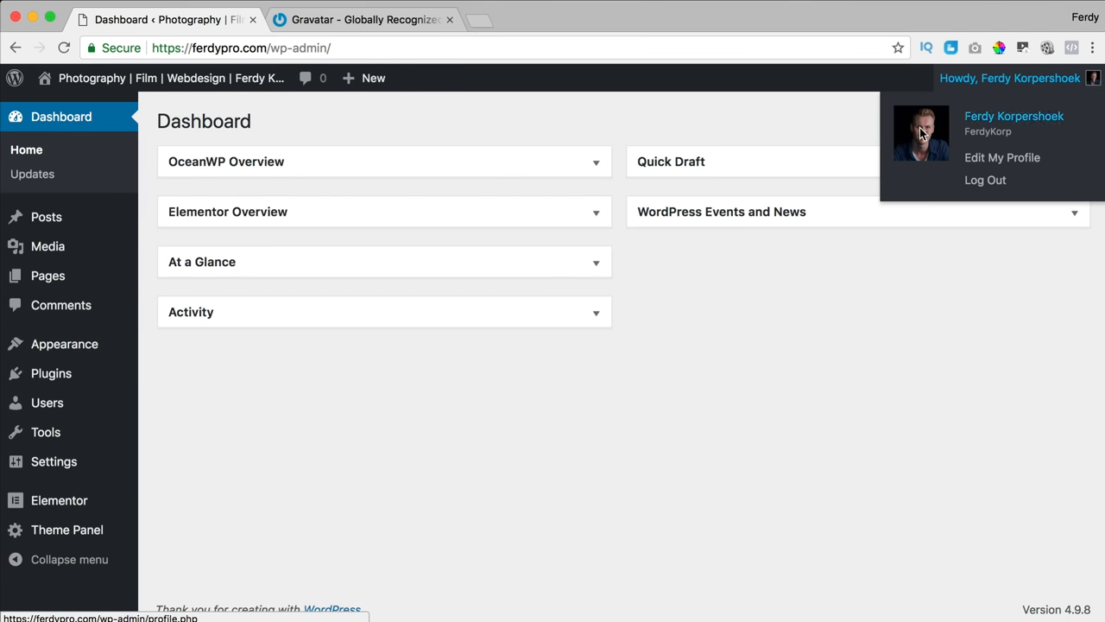
mouse_move(915, 142)
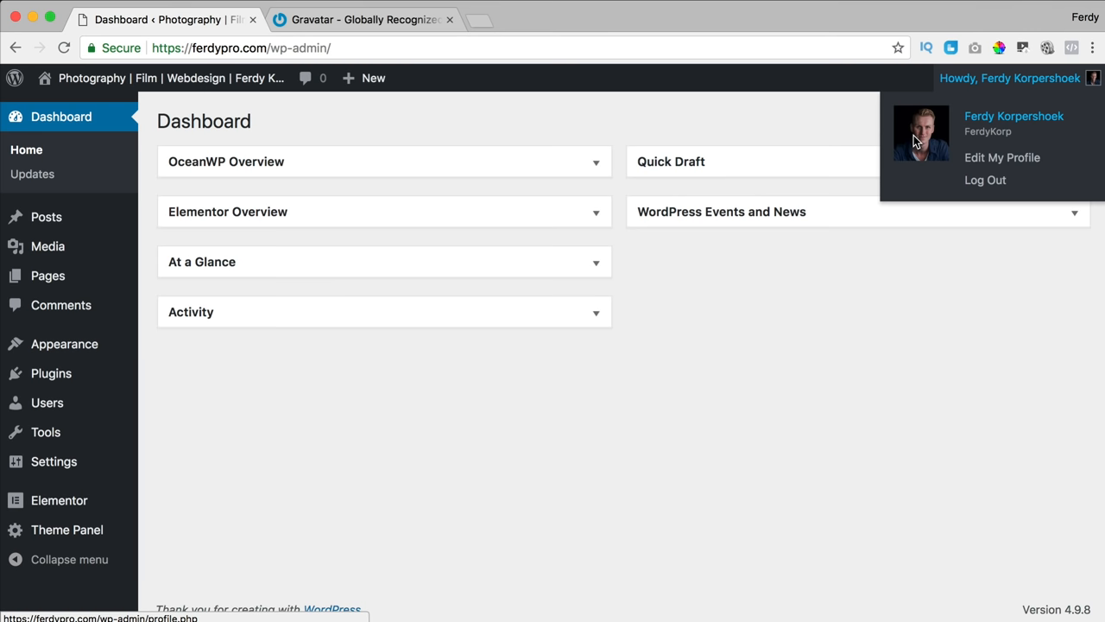
mouse_move(908, 141)
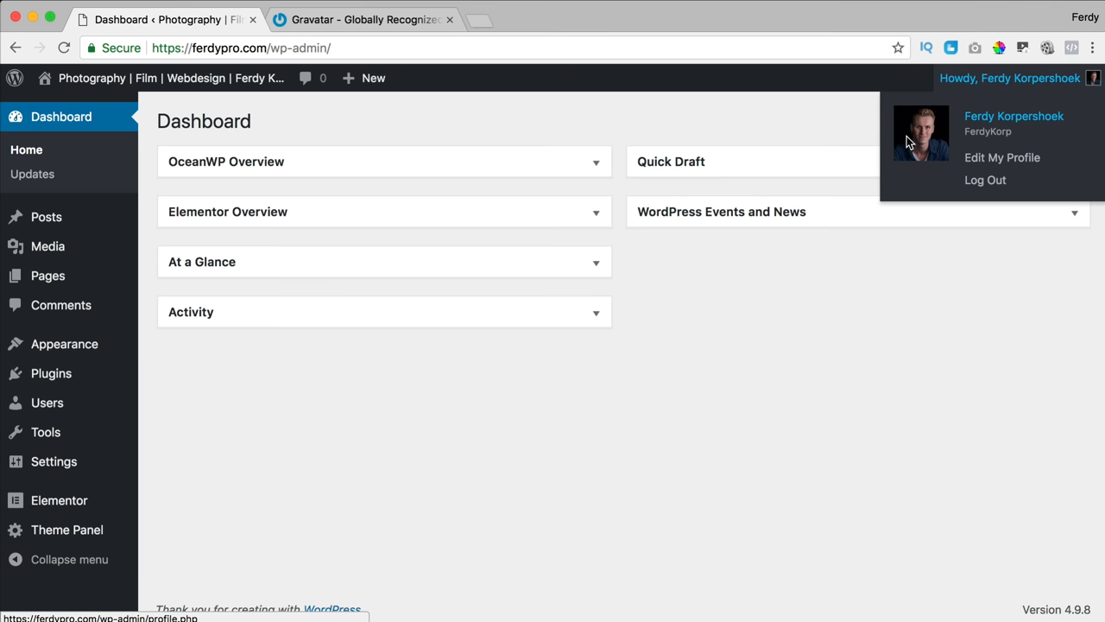